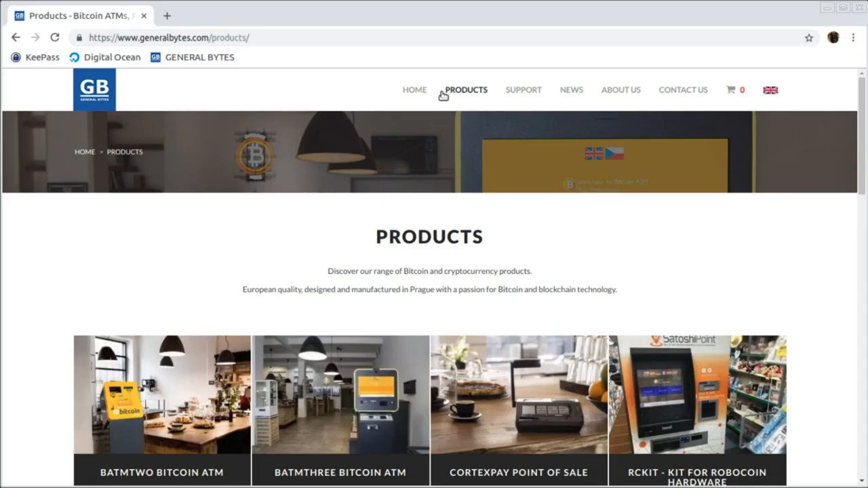
Navigate to the BATMThree Bitcoin ATM tile and enter its product page.
scroll("down", 3)
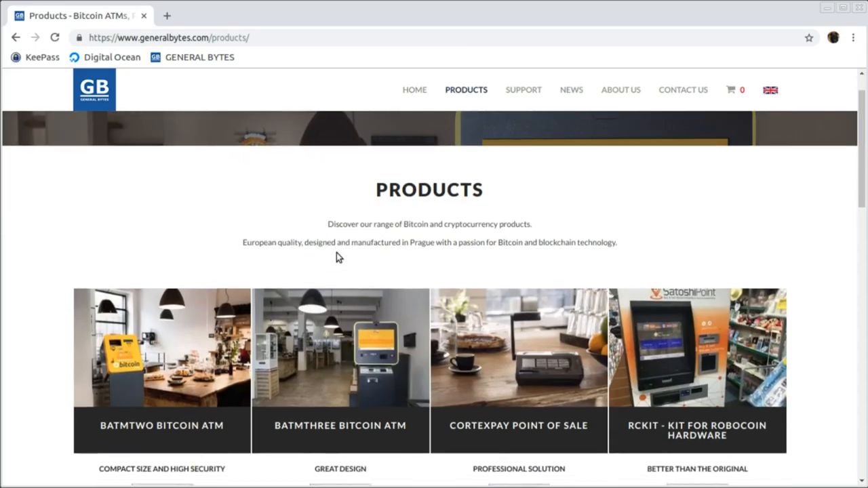
scroll("down", 3)
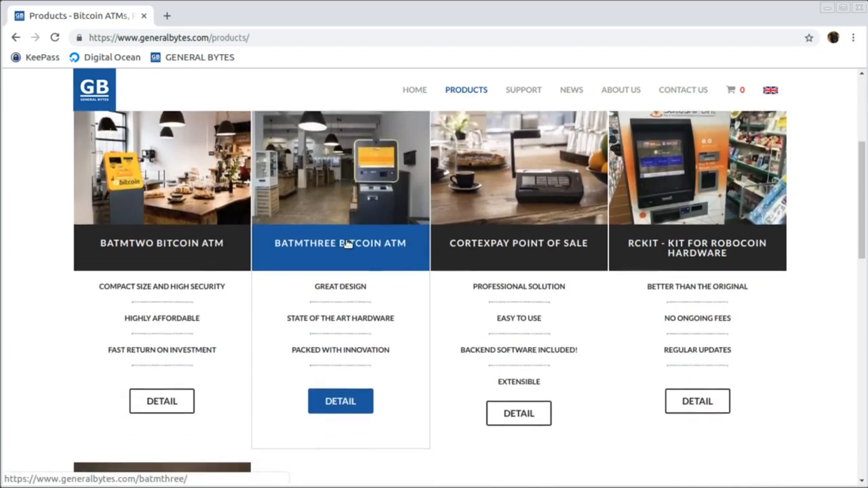
scroll("down", 3)
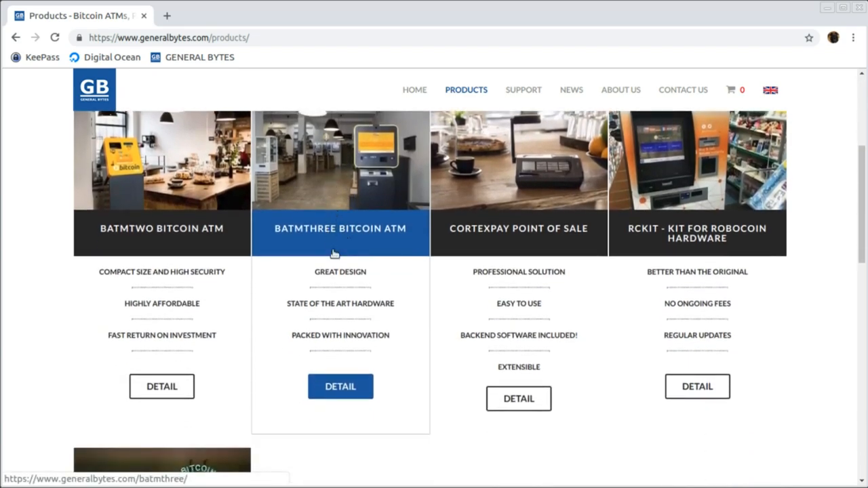
left_click(340, 385)
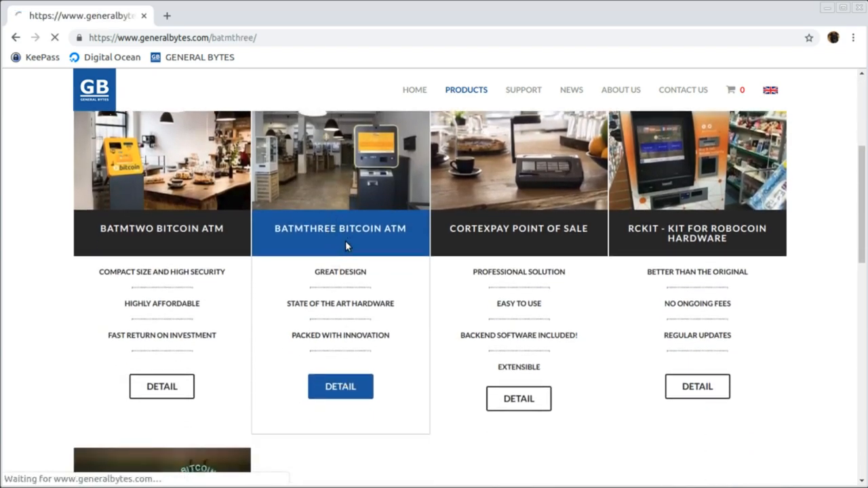
Reveal the BATMThree model list with prices from $7,499 to $9,499.
left_click(341, 387)
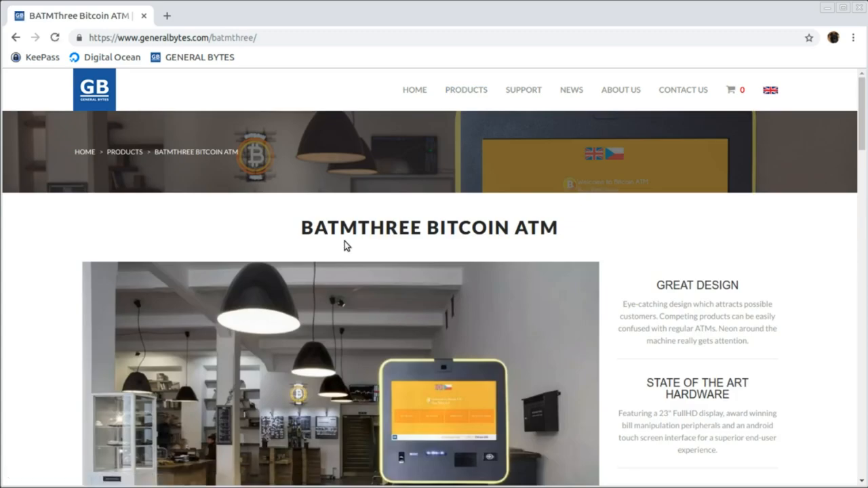
mouse_move(483, 266)
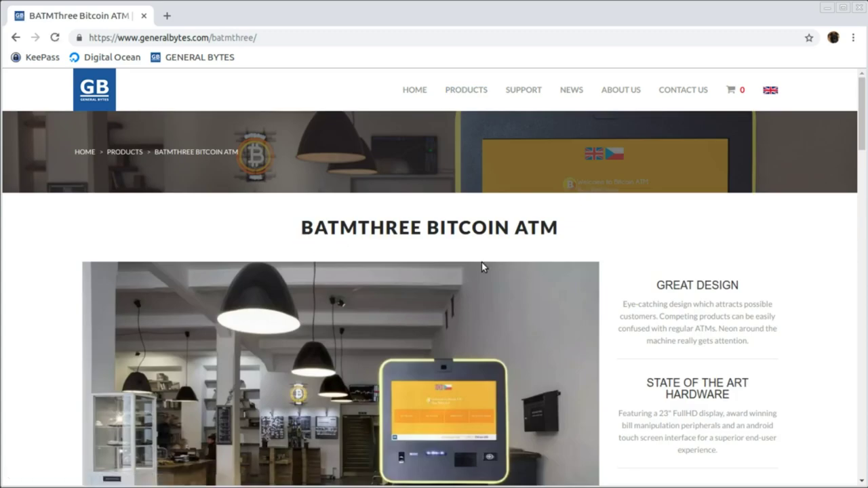
scroll("down", 3)
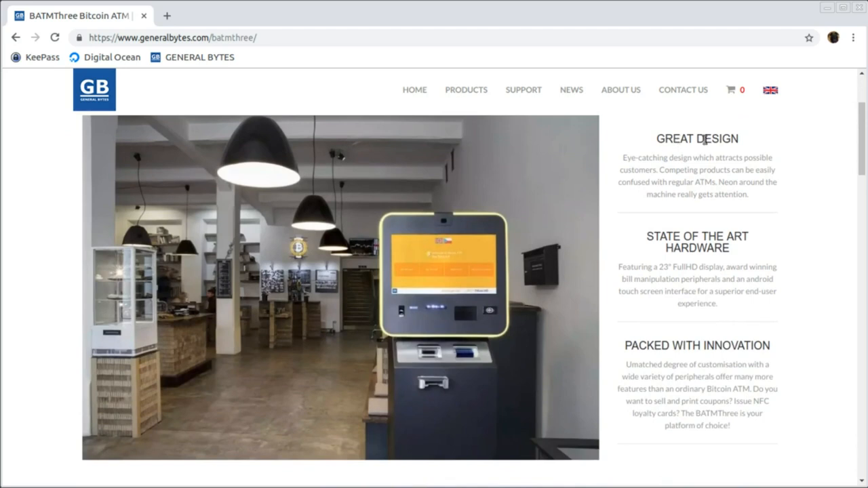
mouse_move(742, 243)
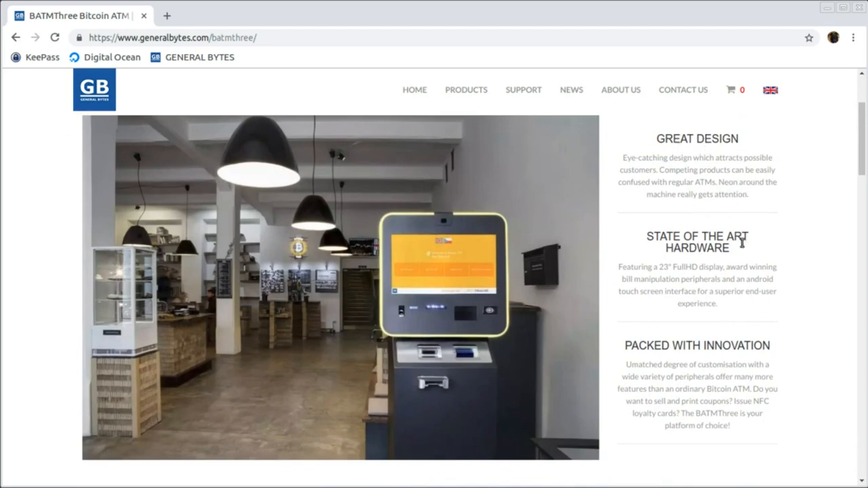
mouse_move(662, 397)
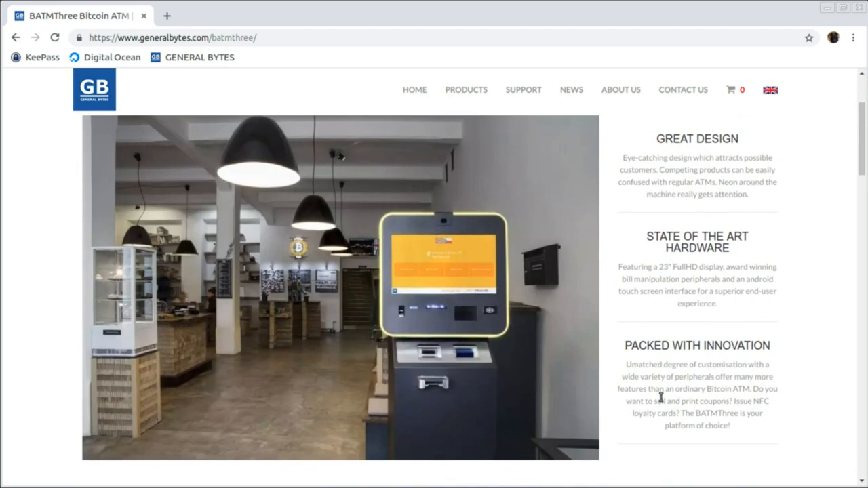
scroll("down", 3)
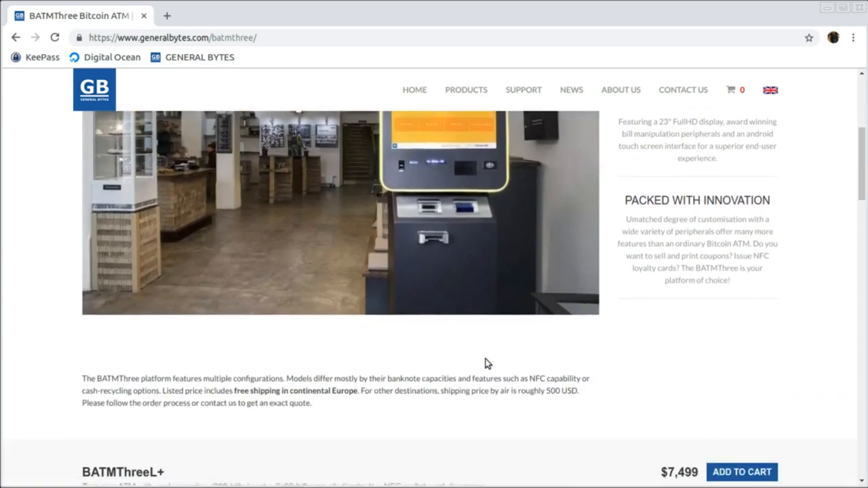
scroll("down", 3)
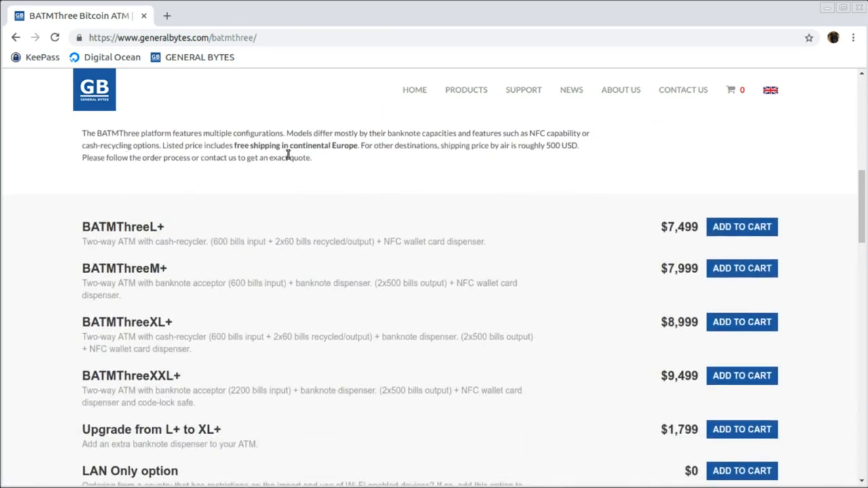
mouse_move(230, 203)
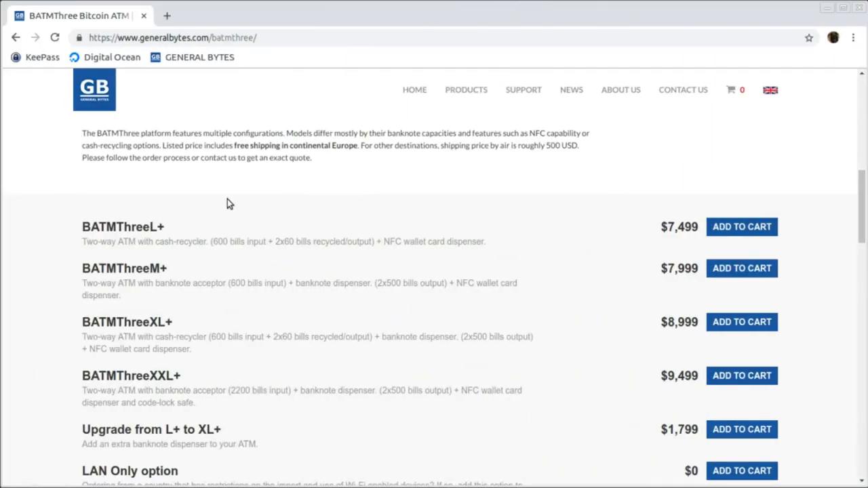
Add one BATMThreeXL+ at $8,999 to the General Bytes shopping cart.
scroll("down", 3)
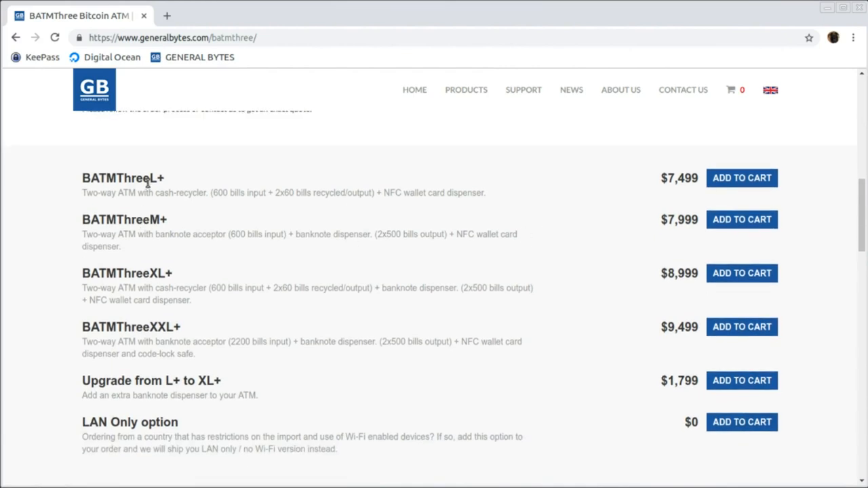
mouse_move(135, 192)
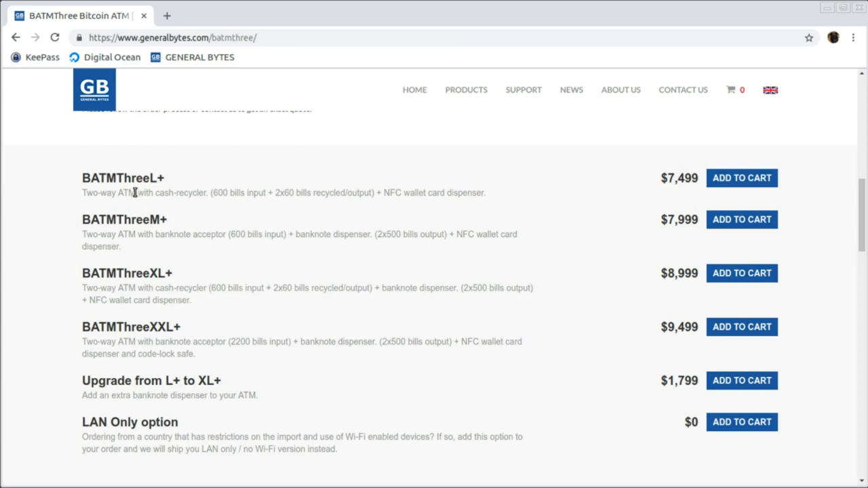
mouse_move(252, 208)
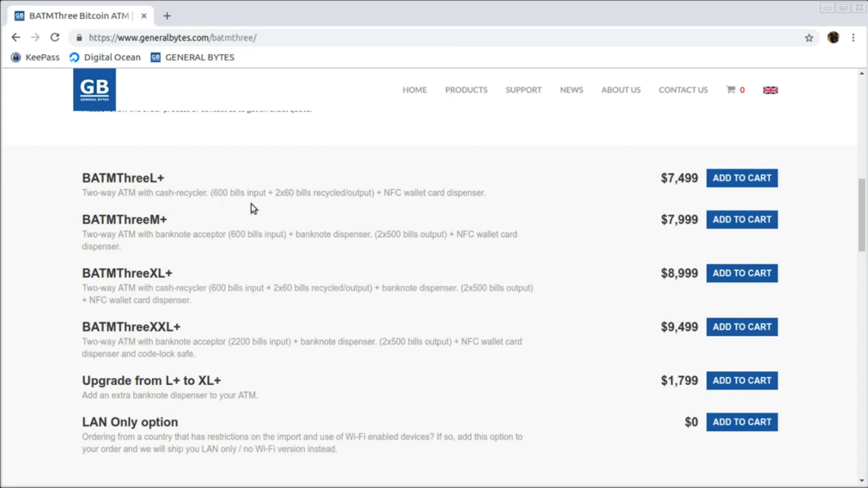
mouse_move(296, 206)
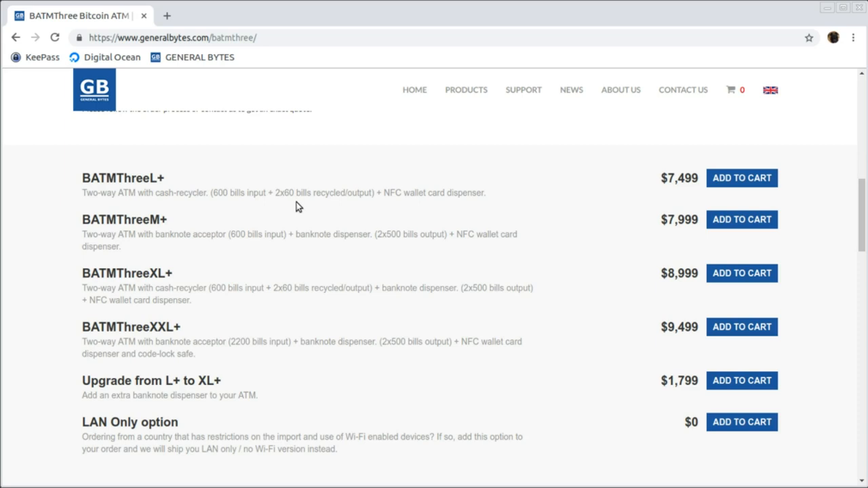
mouse_move(291, 206)
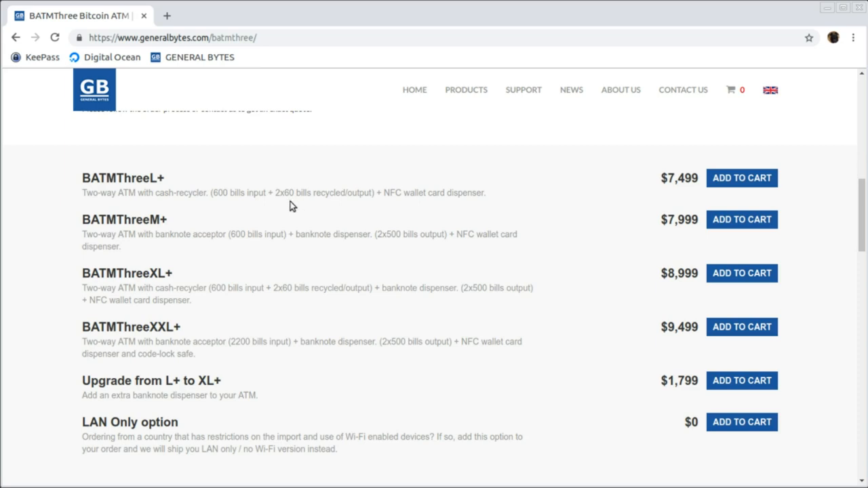
mouse_move(184, 271)
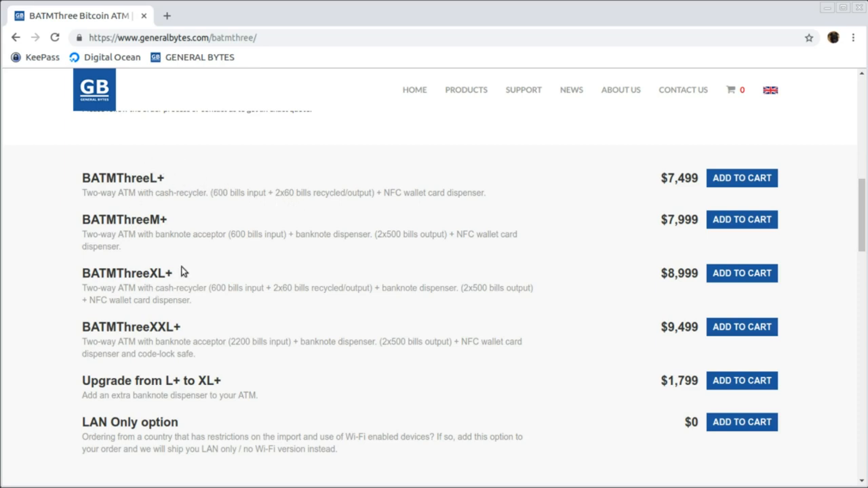
mouse_move(312, 300)
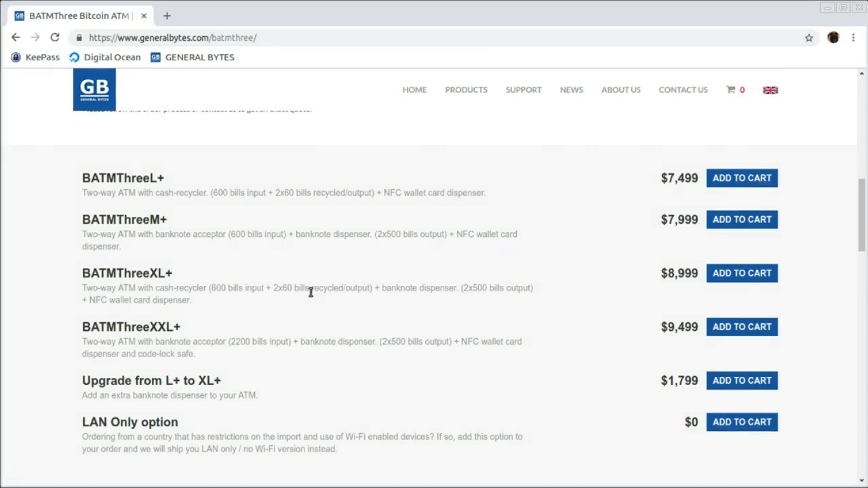
mouse_move(175, 212)
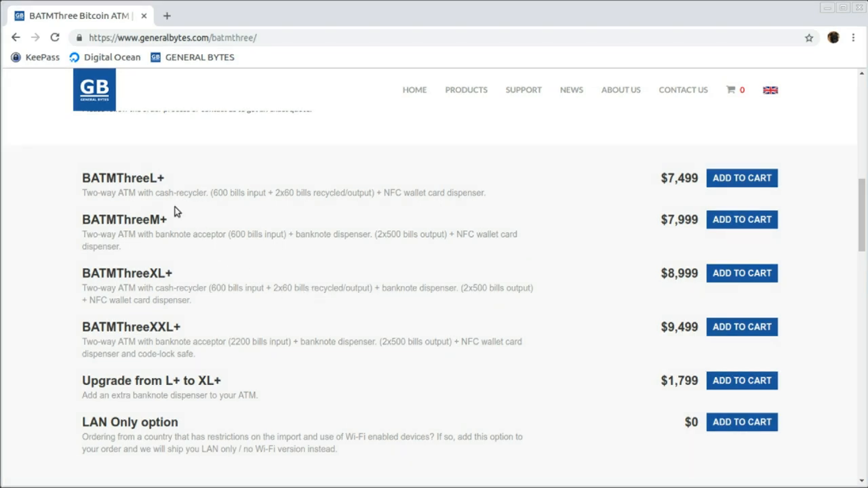
mouse_move(187, 261)
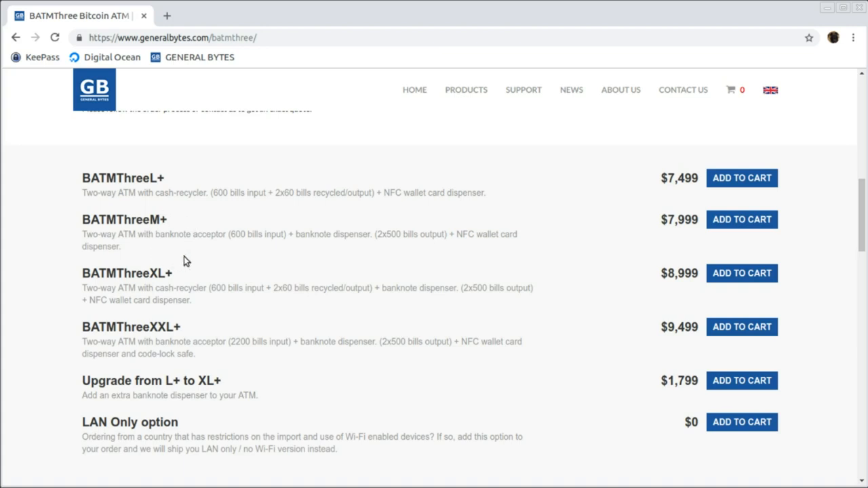
mouse_move(206, 271)
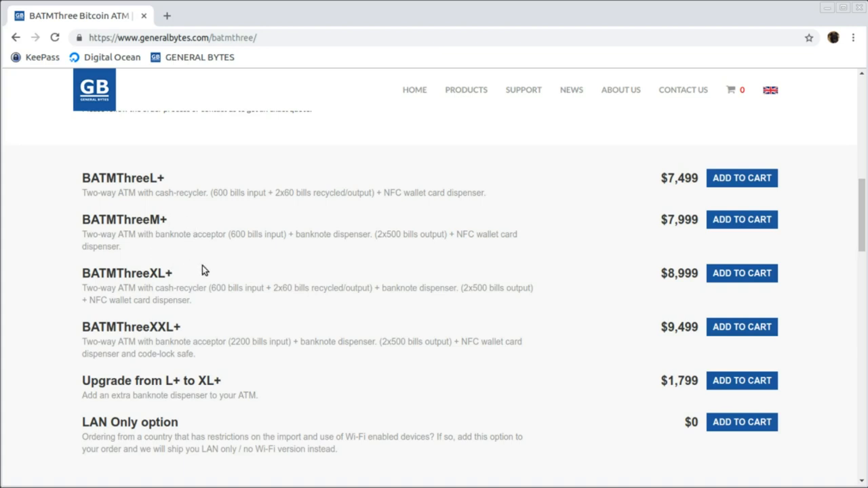
mouse_move(377, 245)
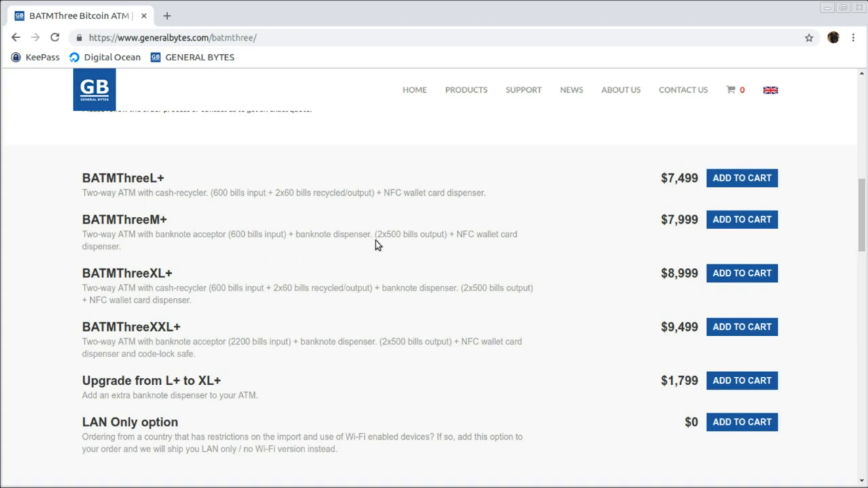
mouse_move(390, 246)
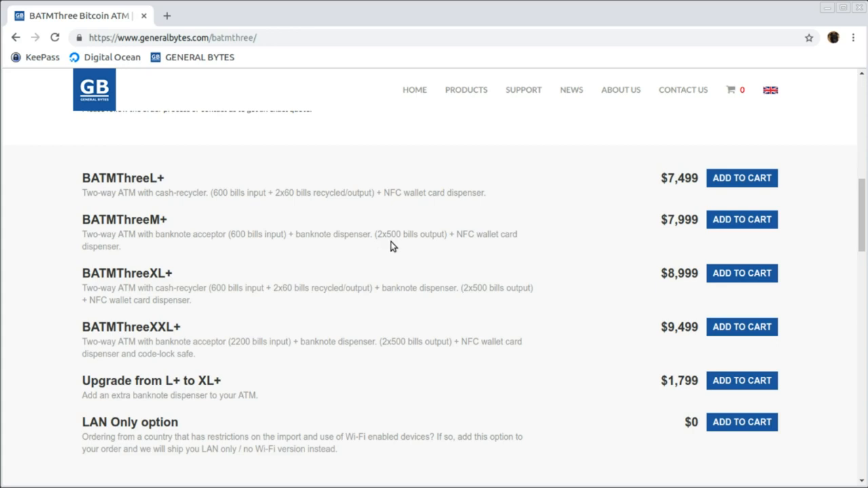
mouse_move(378, 250)
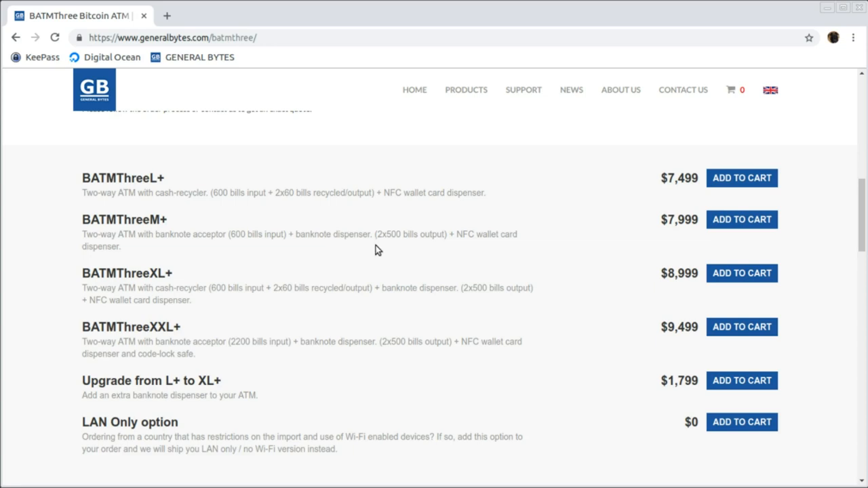
mouse_move(178, 284)
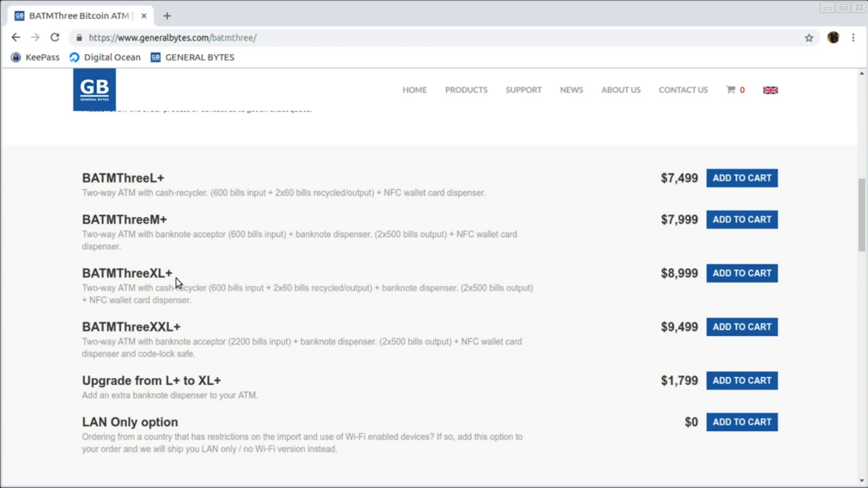
mouse_move(260, 285)
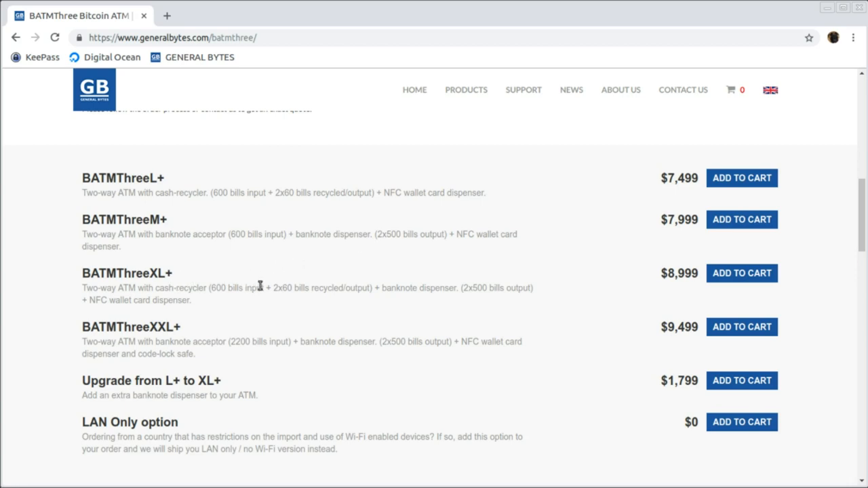
mouse_move(500, 302)
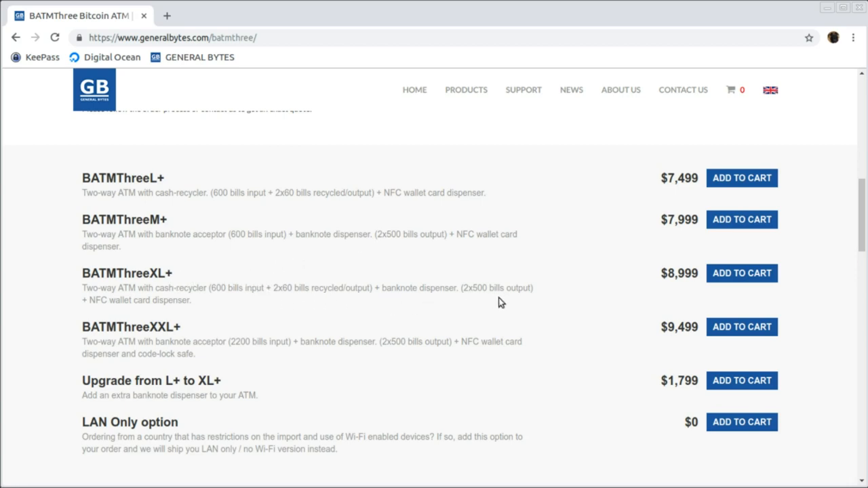
mouse_move(486, 304)
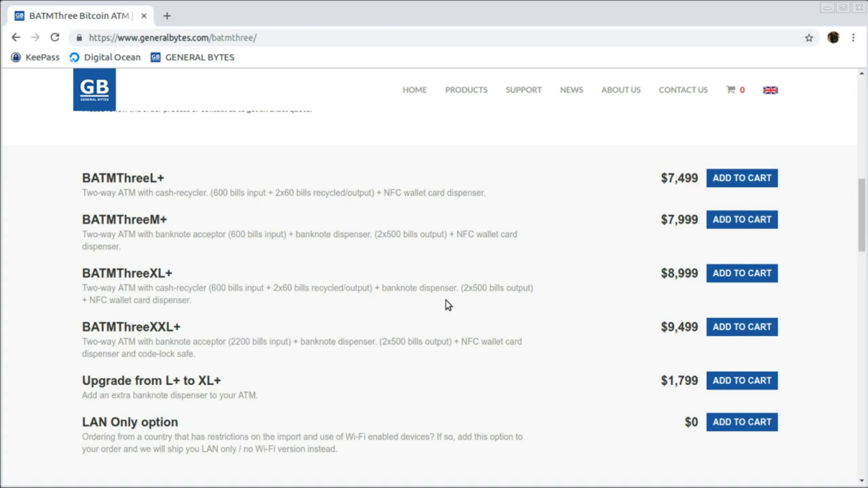
mouse_move(396, 303)
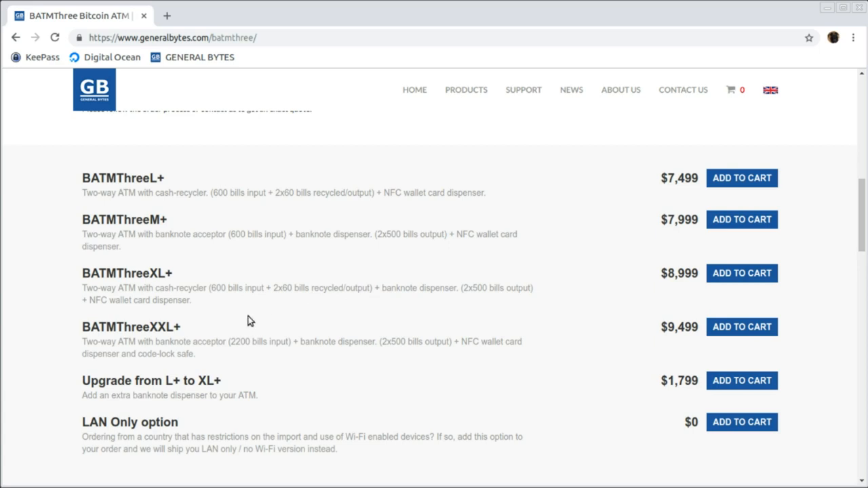
mouse_move(104, 306)
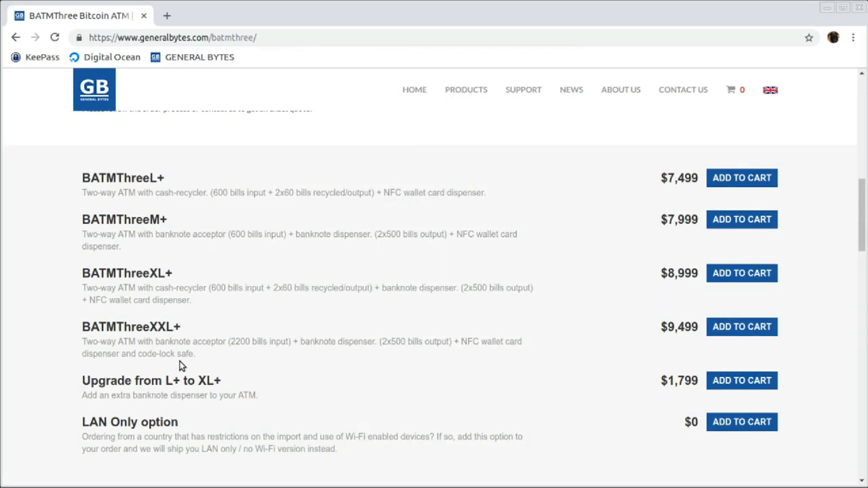
mouse_move(691, 340)
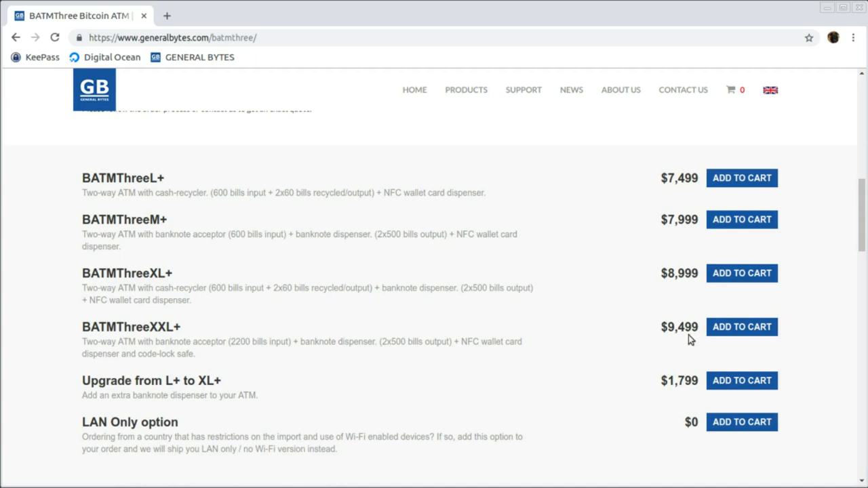
left_click(741, 274)
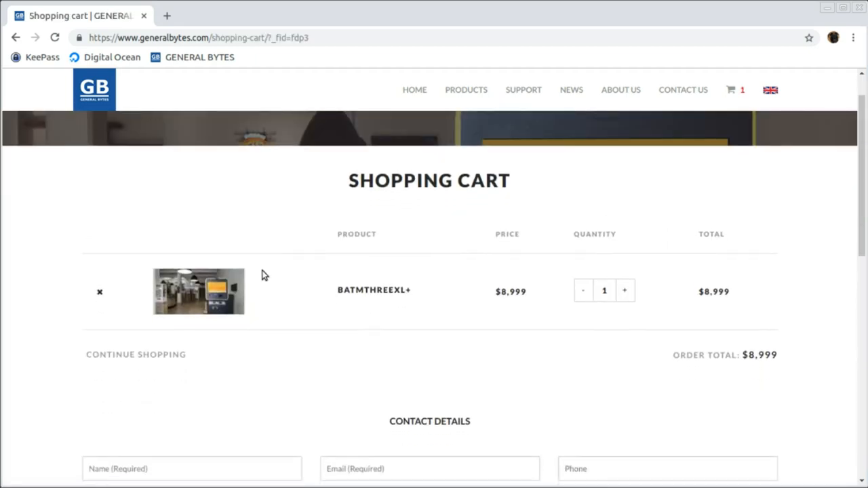
scroll("down", 3)
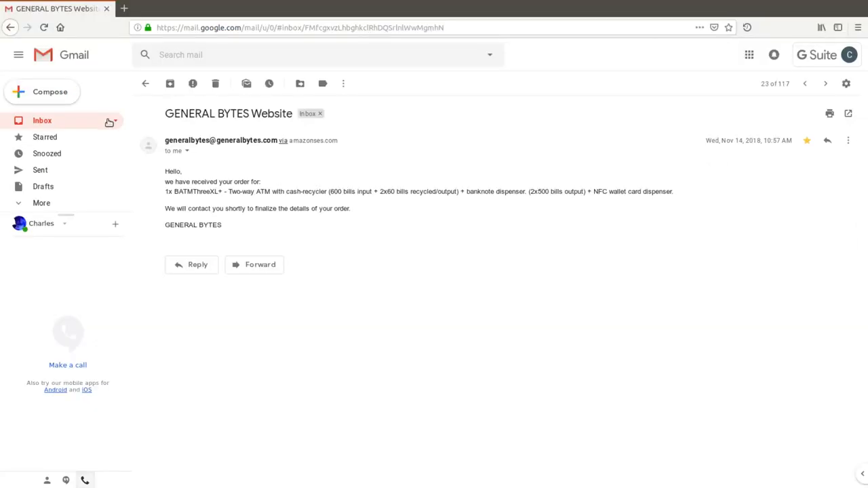
mouse_move(277, 130)
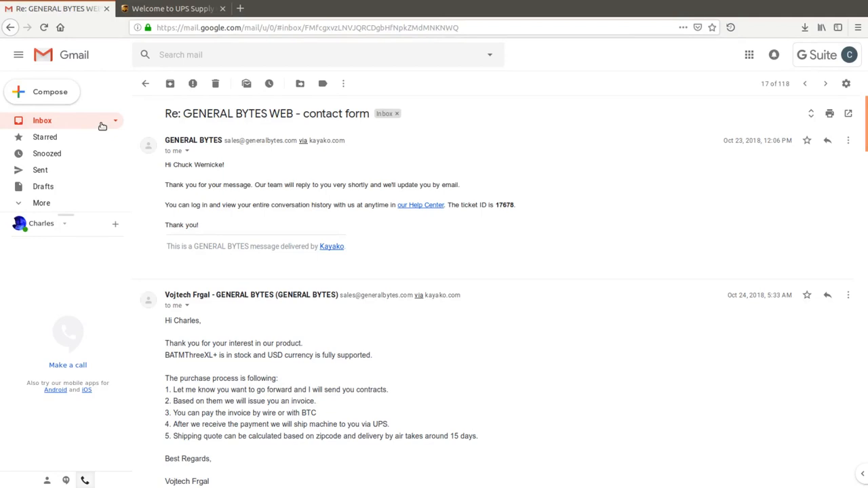
mouse_move(312, 165)
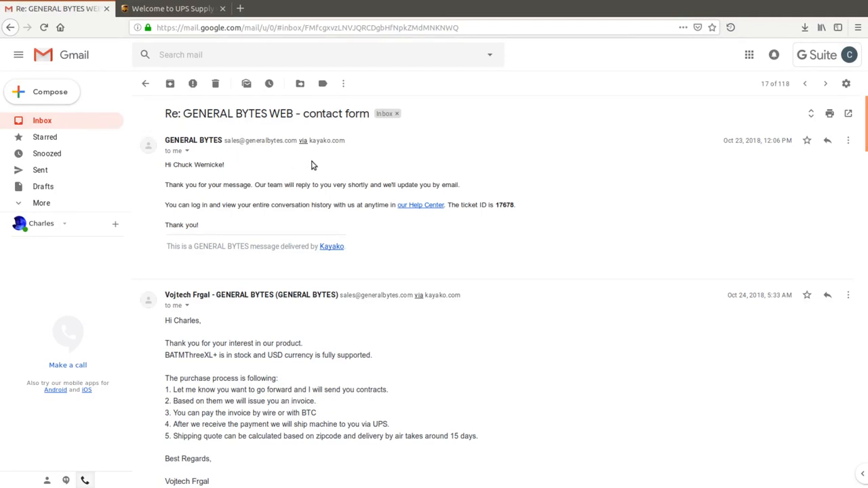
mouse_move(339, 162)
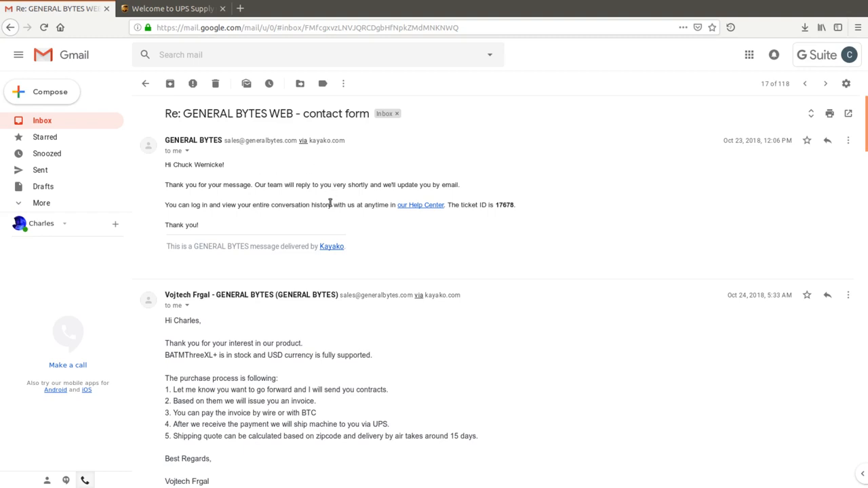
mouse_move(473, 222)
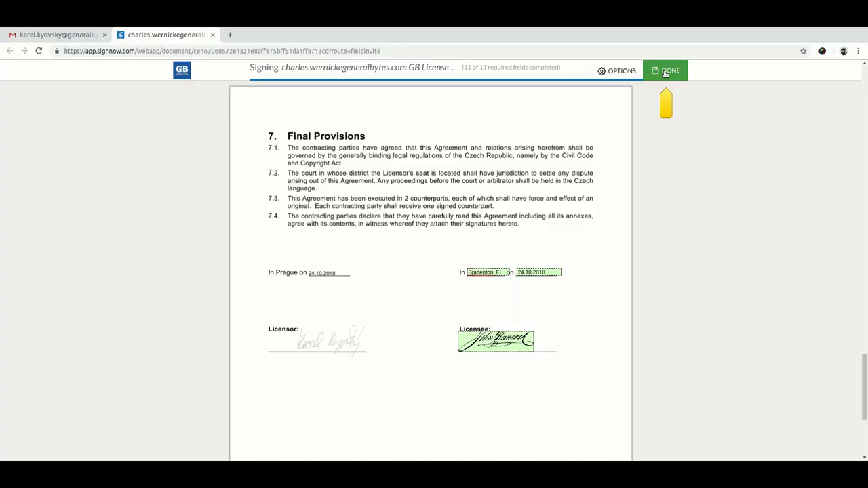
Submit the signed license agreement as done in SignNow.
left_click(664, 70)
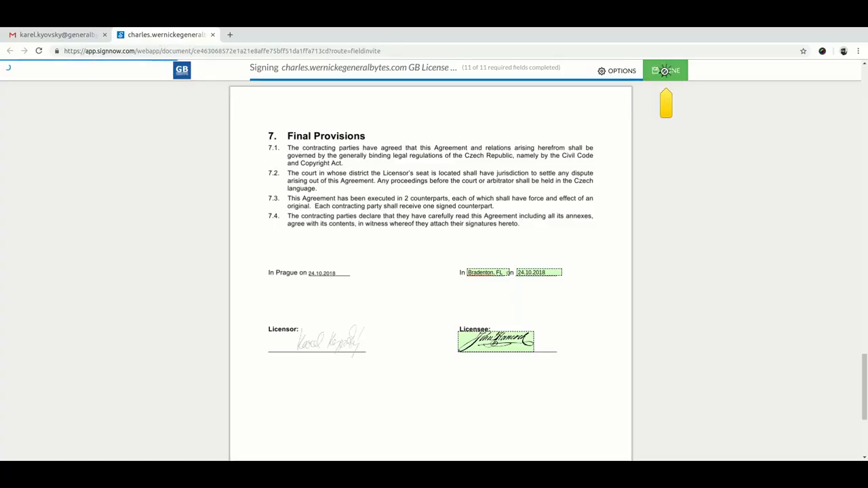